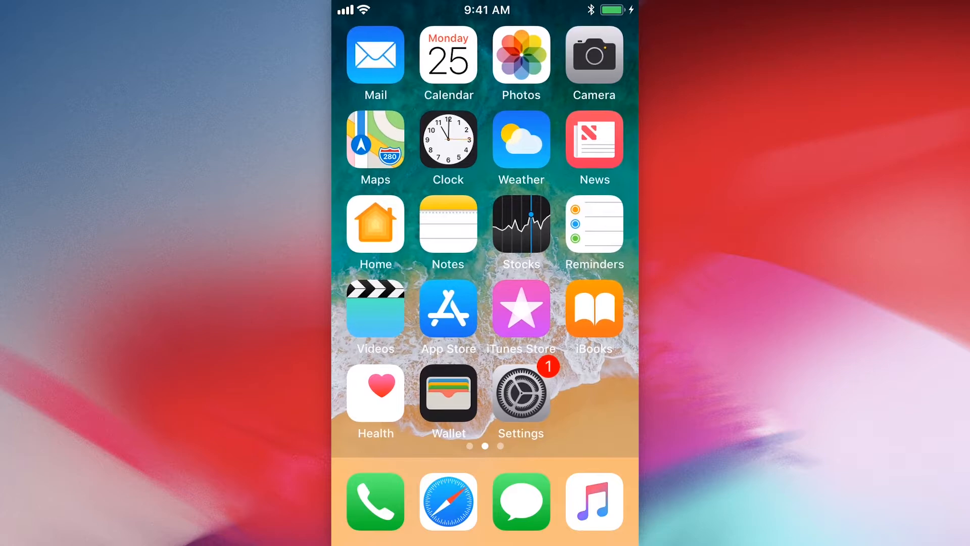
Search 'beta' in Safari and land on Apple's Beta Software Program sign-in options
left_click(447, 502)
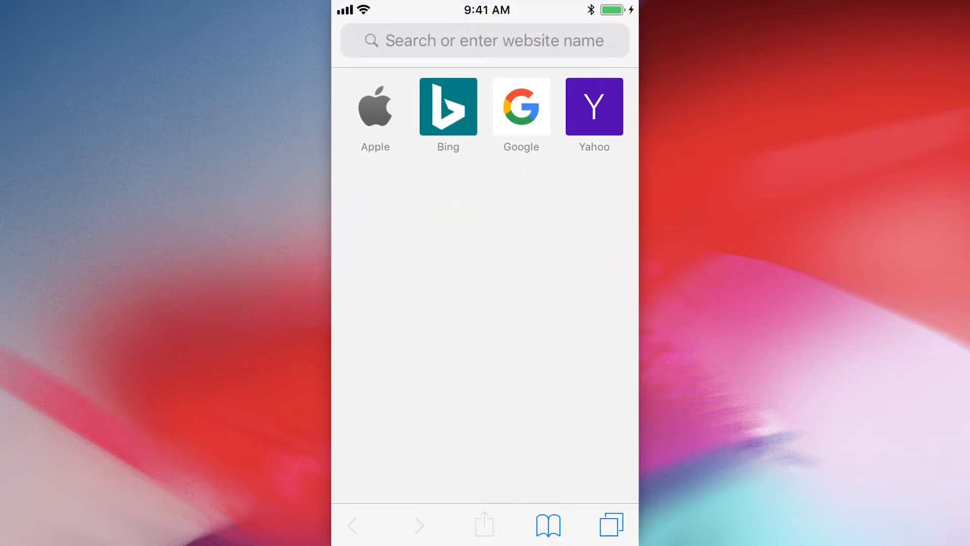
type("beta")
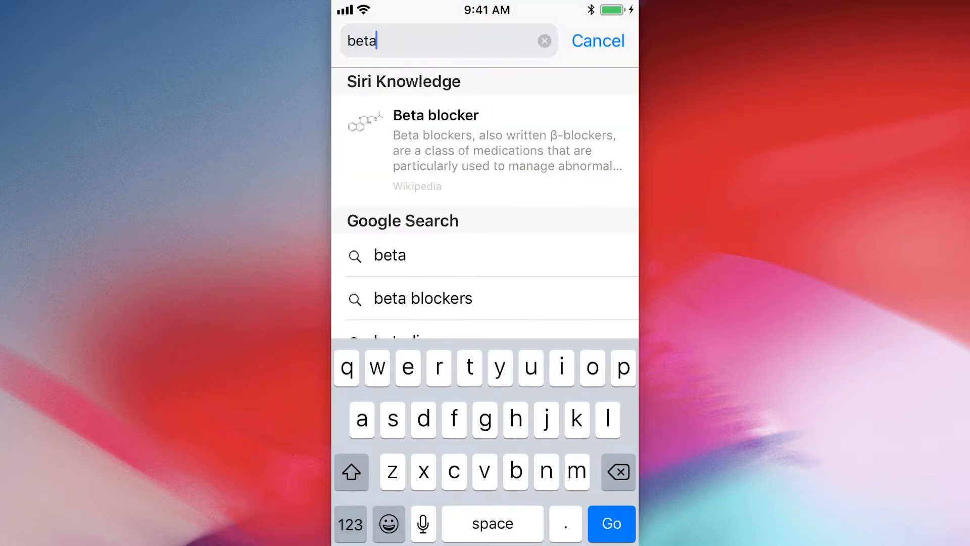
left_click(610, 523)
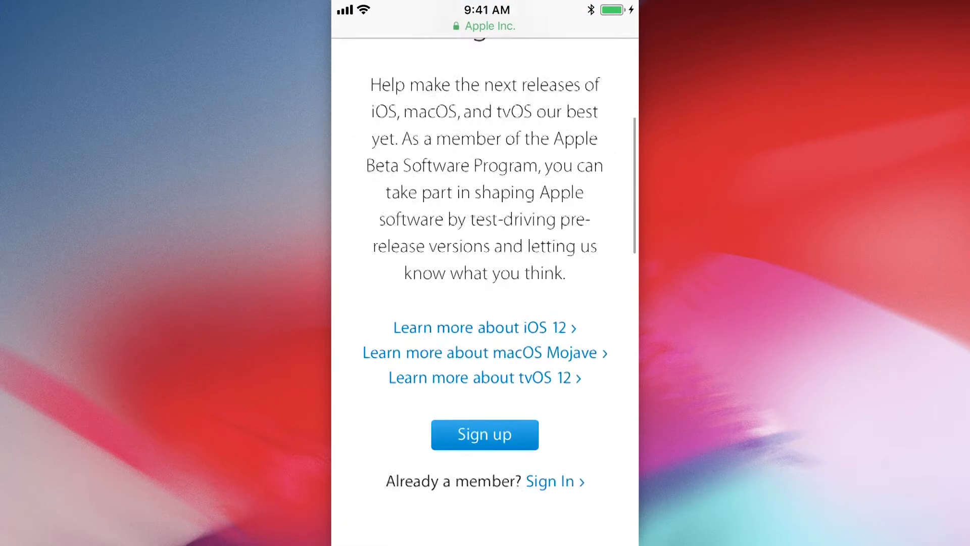
scroll("down", 3)
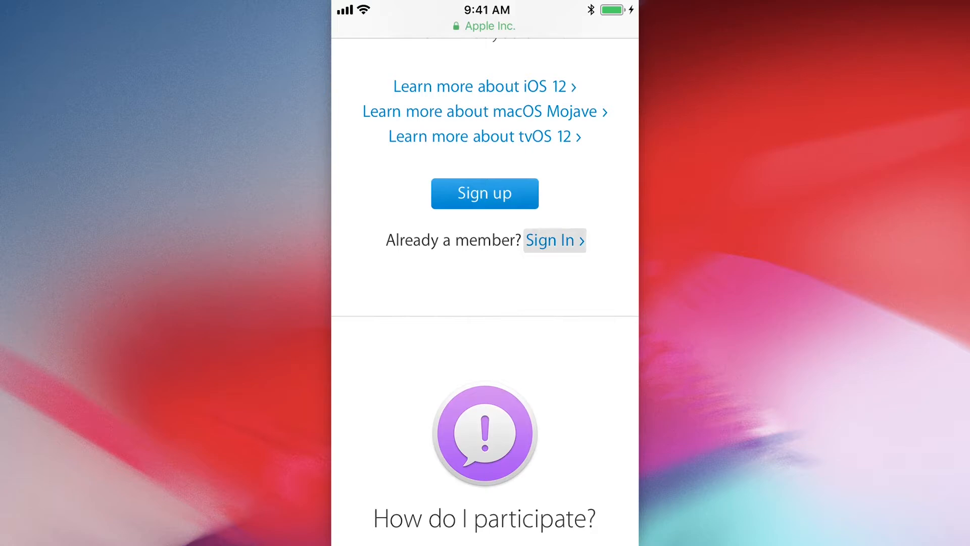
Sign in, choose iOS device enrollment and download the beta configuration profile
left_click(552, 240)
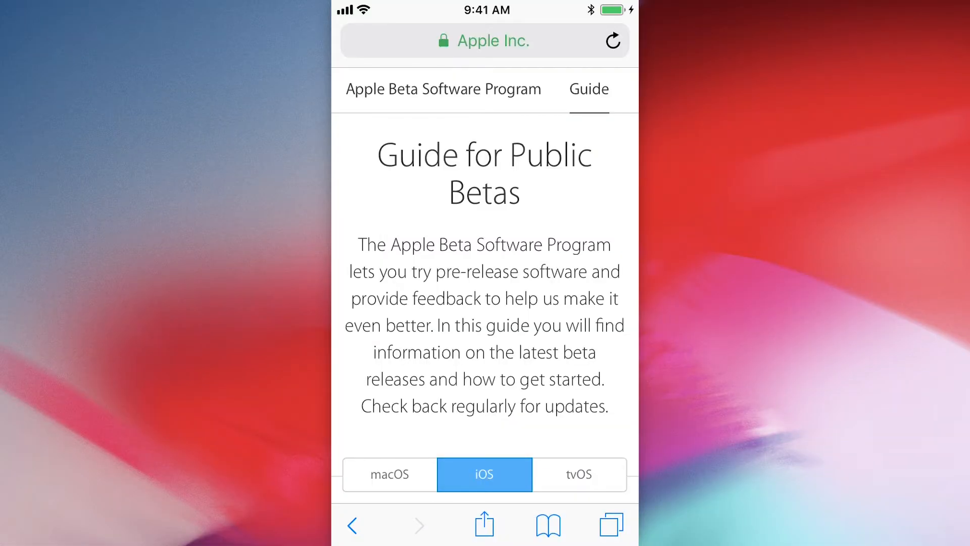
scroll("down", 3)
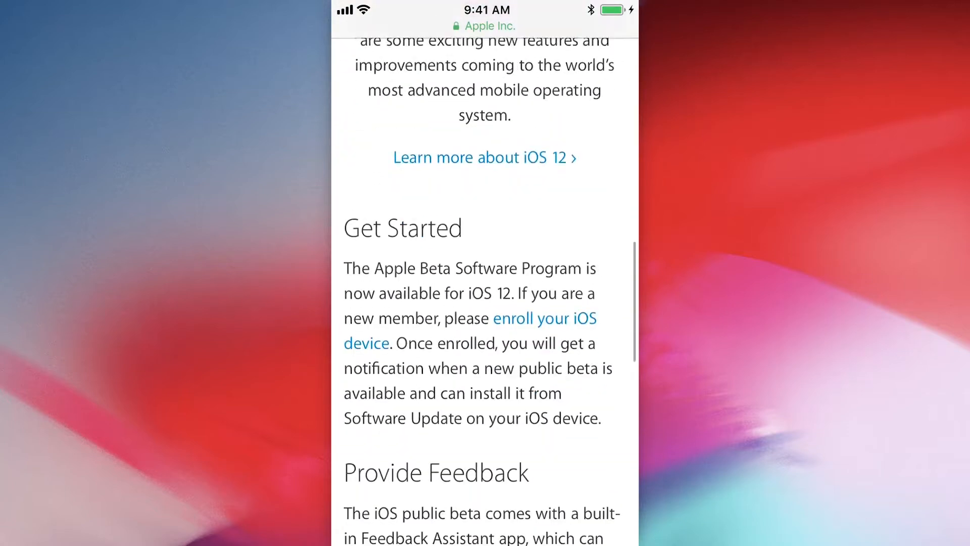
left_click(543, 318)
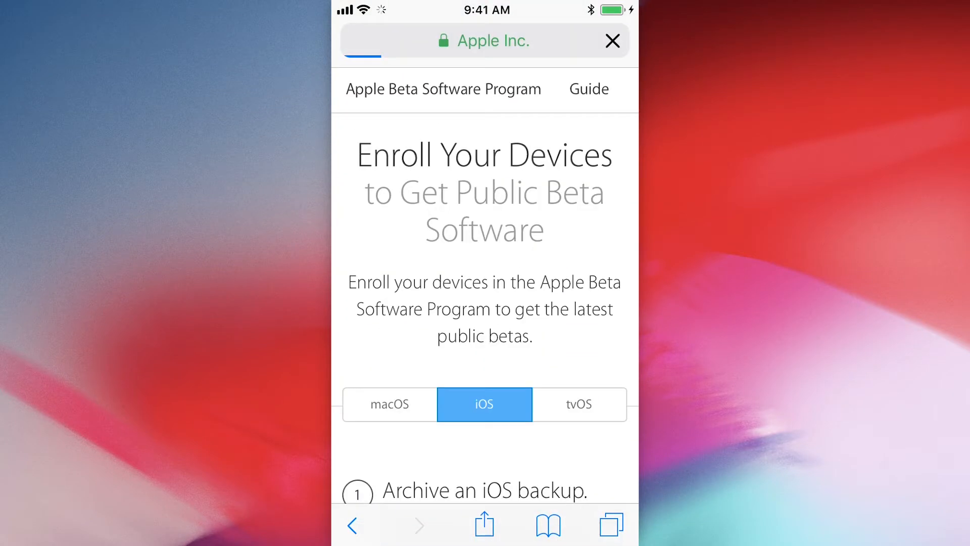
scroll("down", 3)
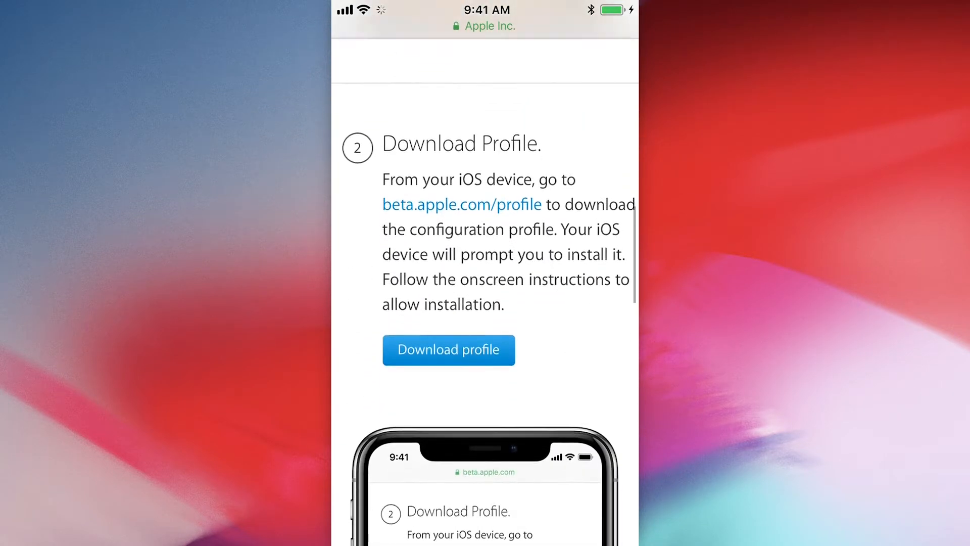
left_click(448, 349)
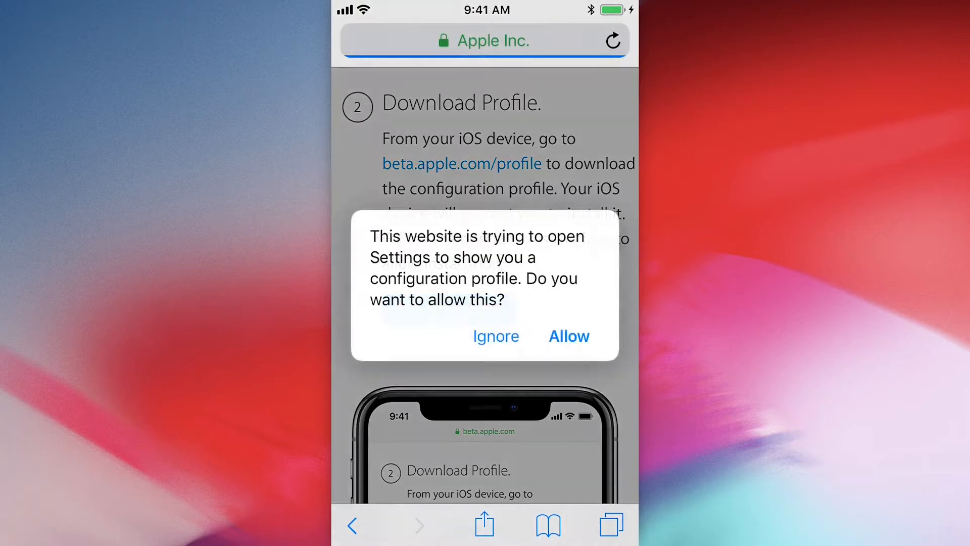
Allow Settings to show the profile, then install the iOS 12 Beta Software Profile with consent
left_click(567, 336)
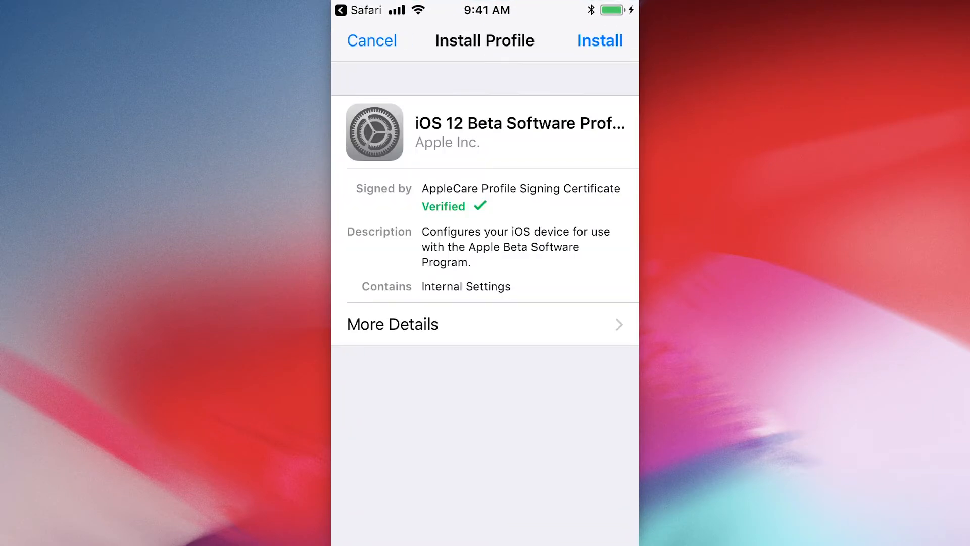
left_click(598, 41)
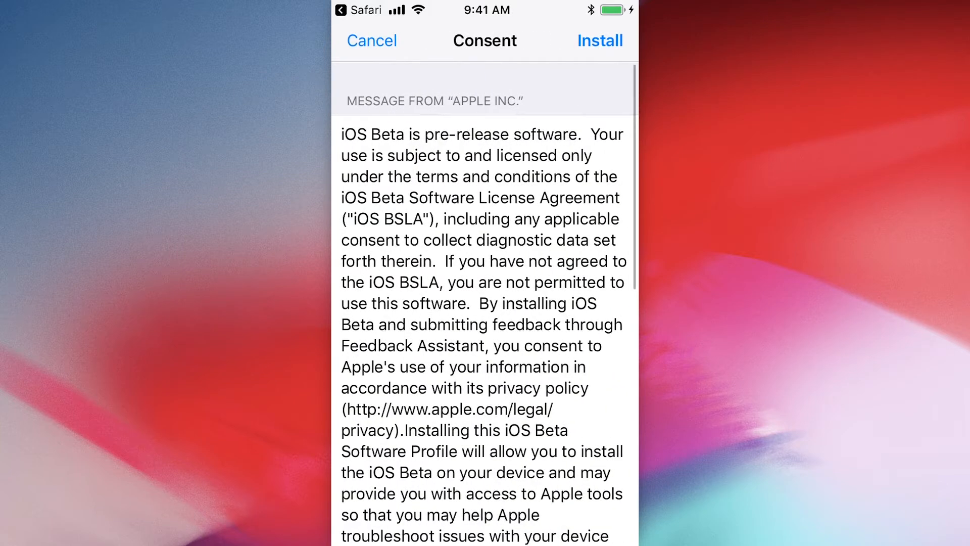
left_click(599, 41)
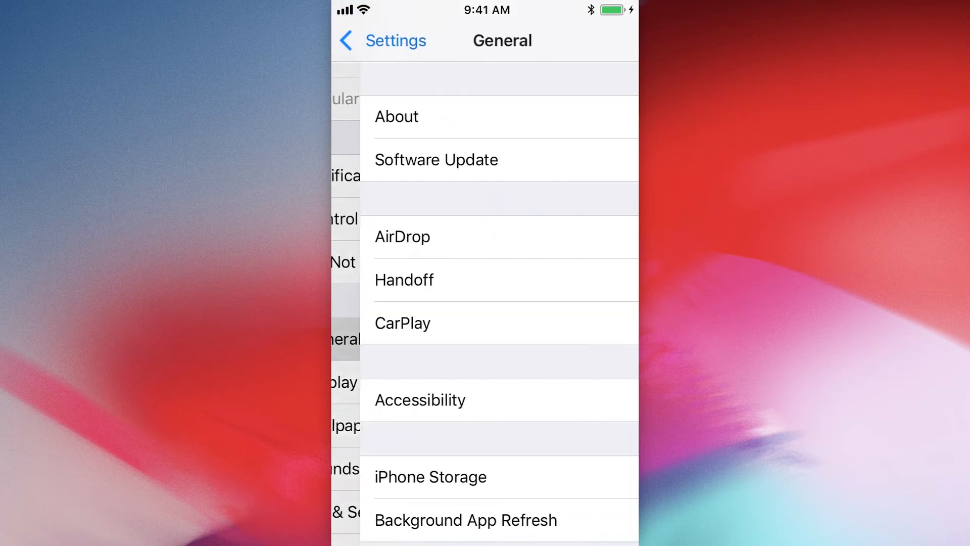
left_click(435, 160)
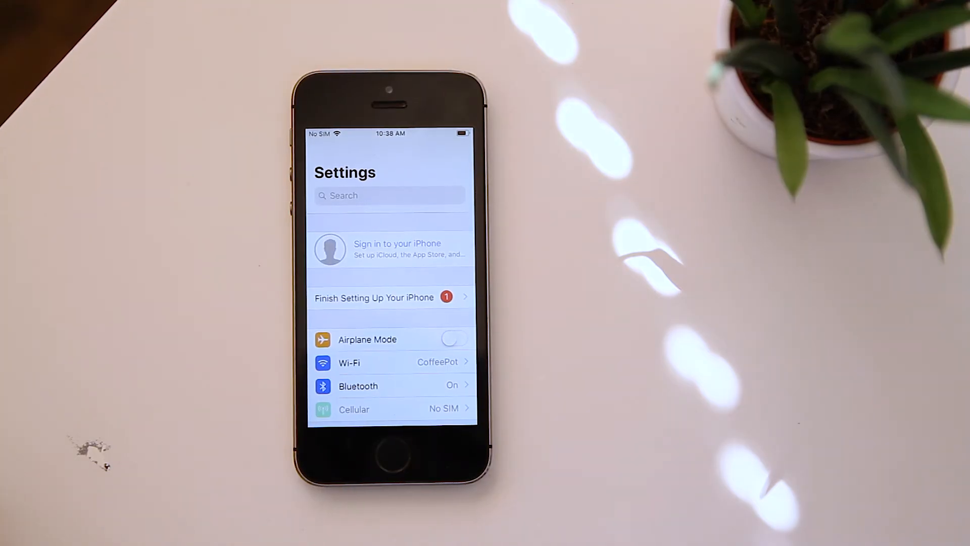
scroll("down", 3)
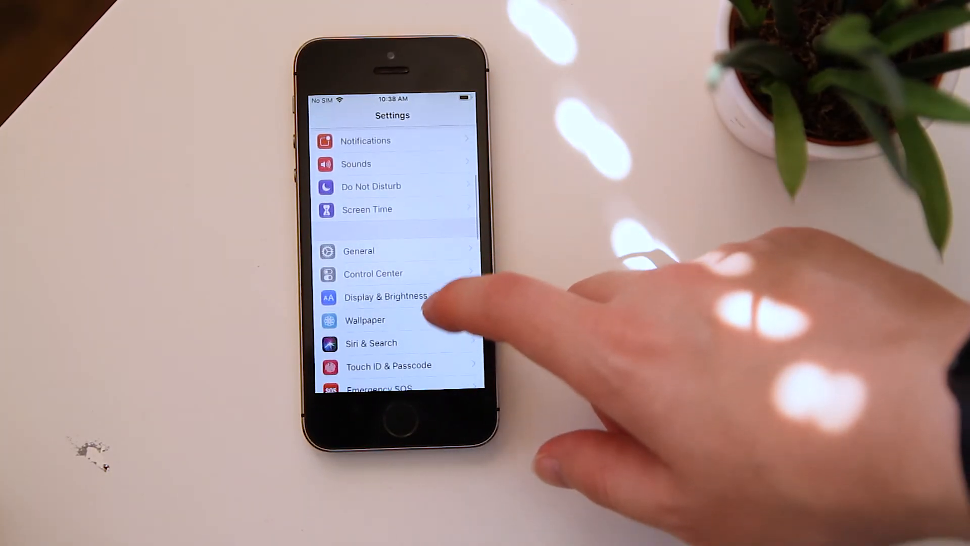
scroll("down", 3)
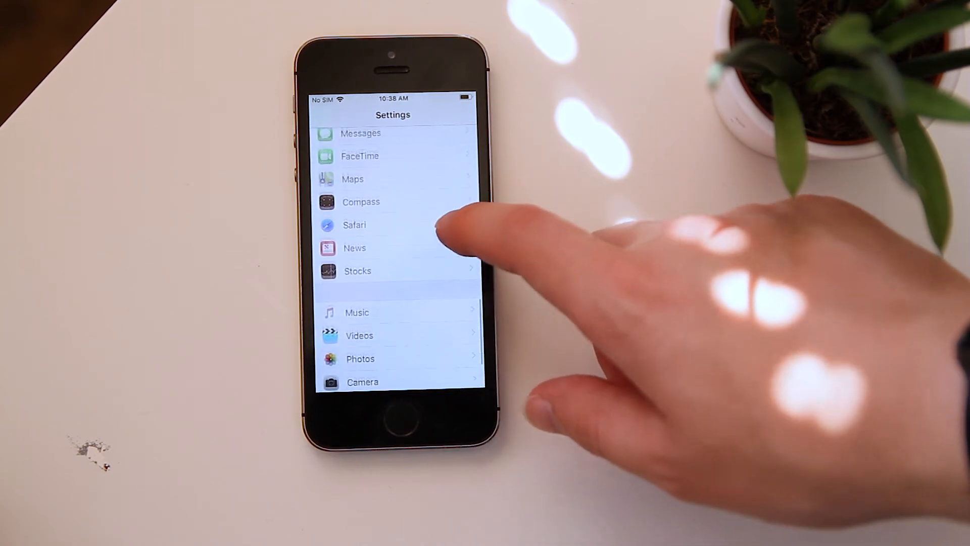